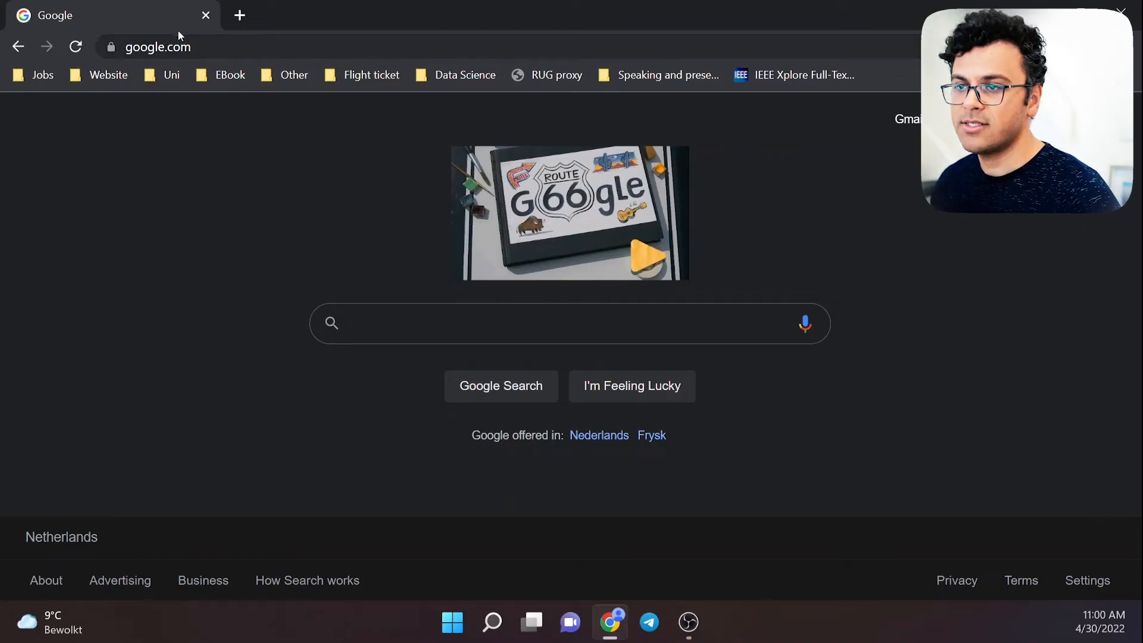
Step: Search Google for 'python' and go to the official Python.org home page
text(python)
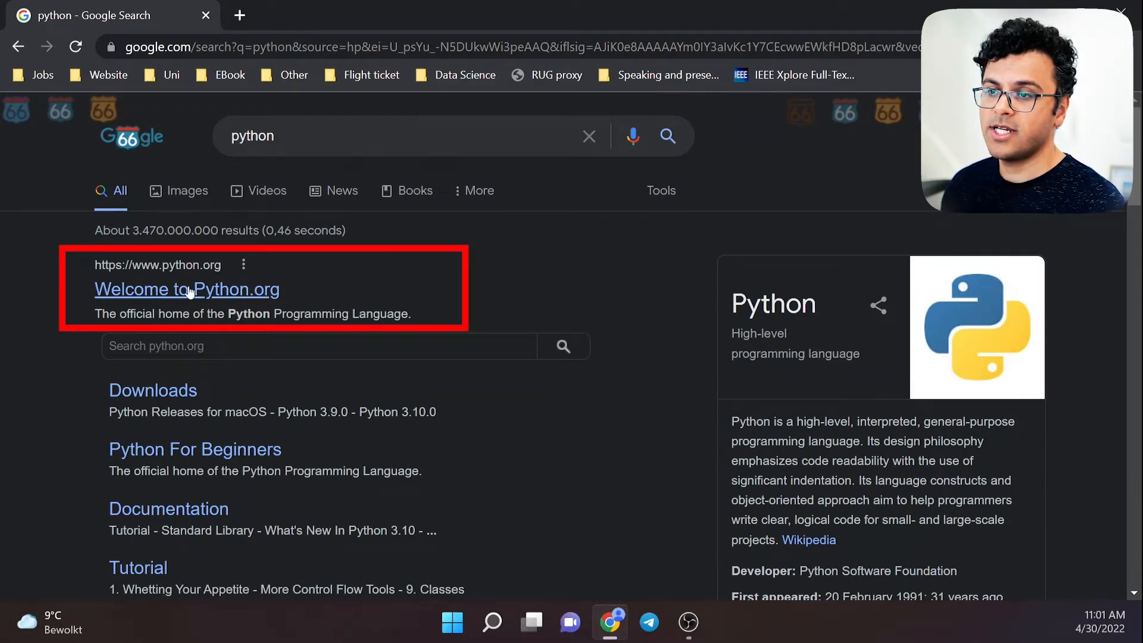
click(186, 290)
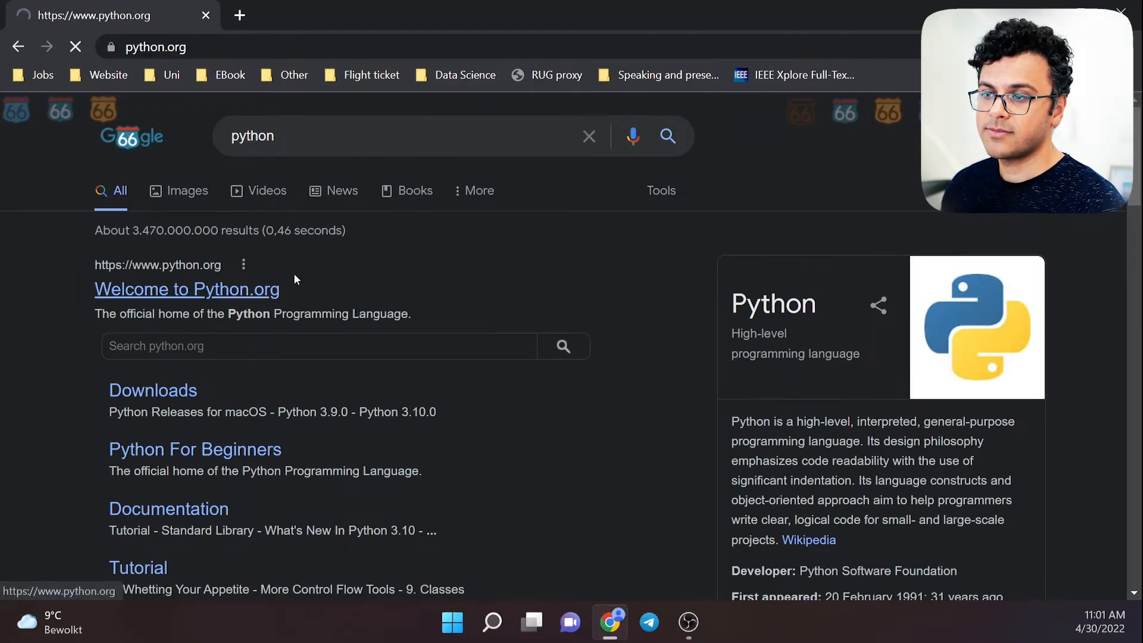
click(187, 288)
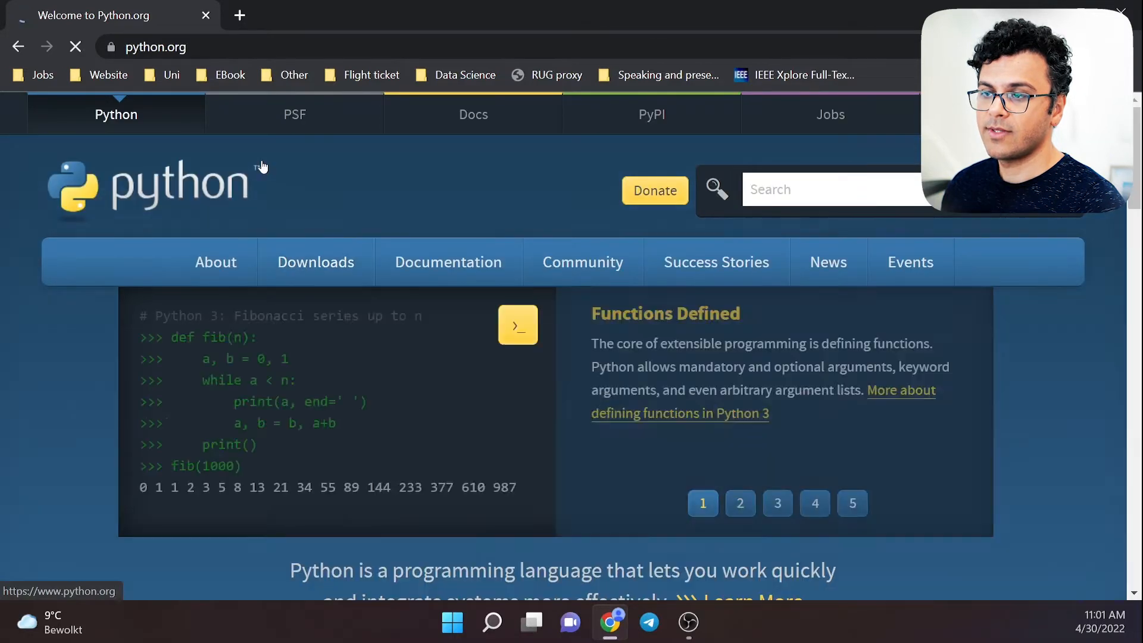
Step: Download the Python 3.10.4 Windows installer from Downloads and run the .exe
click(315, 262)
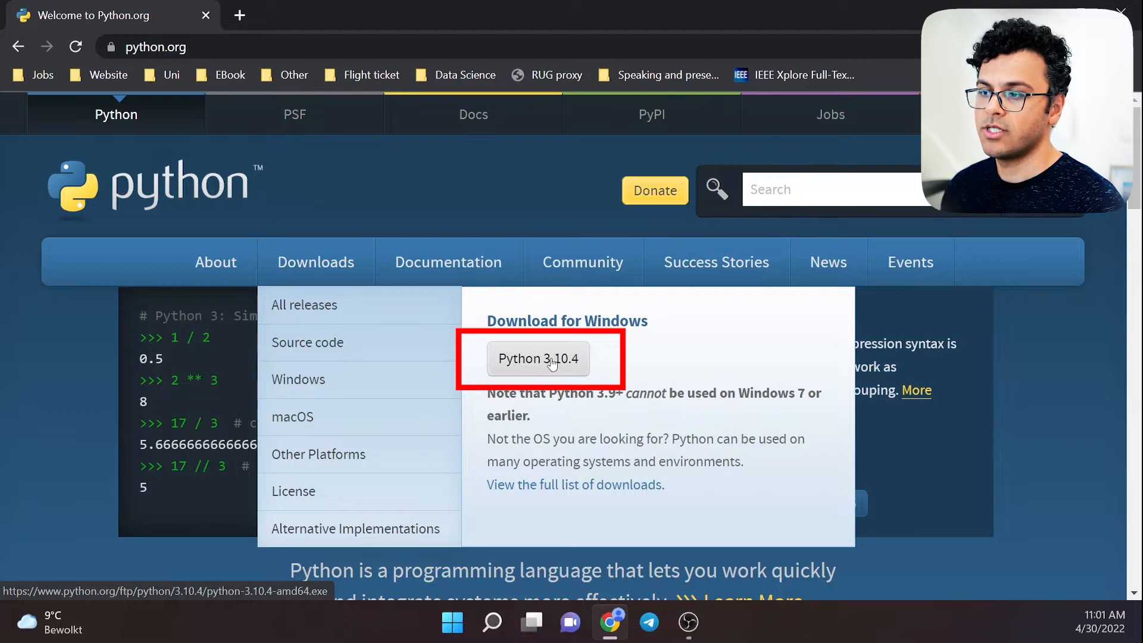
mouse_move(546, 338)
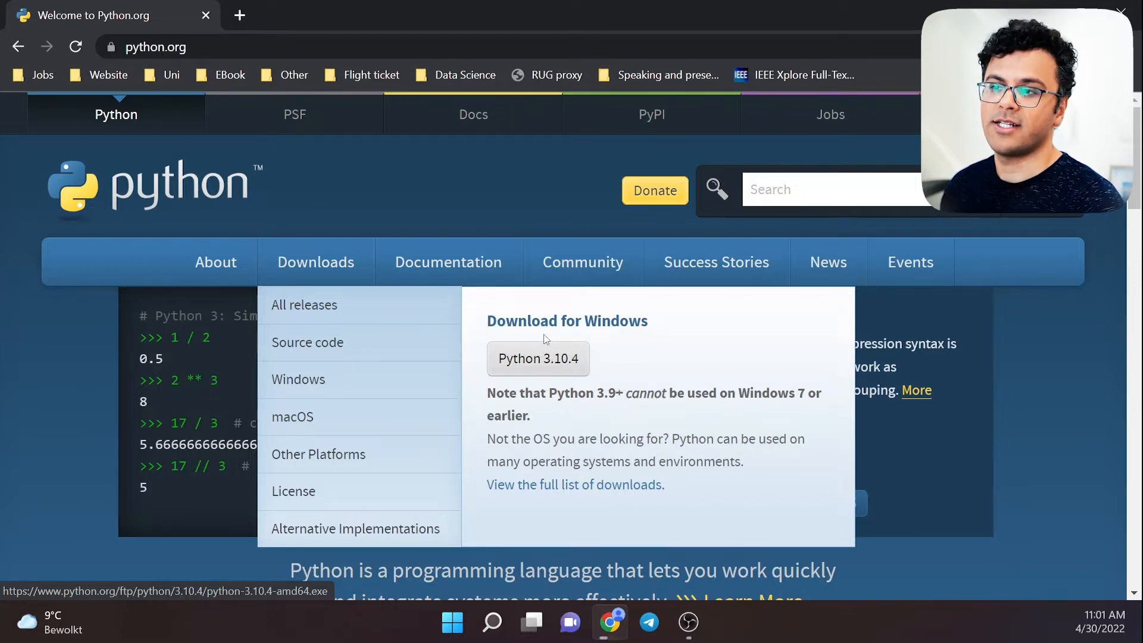
click(537, 358)
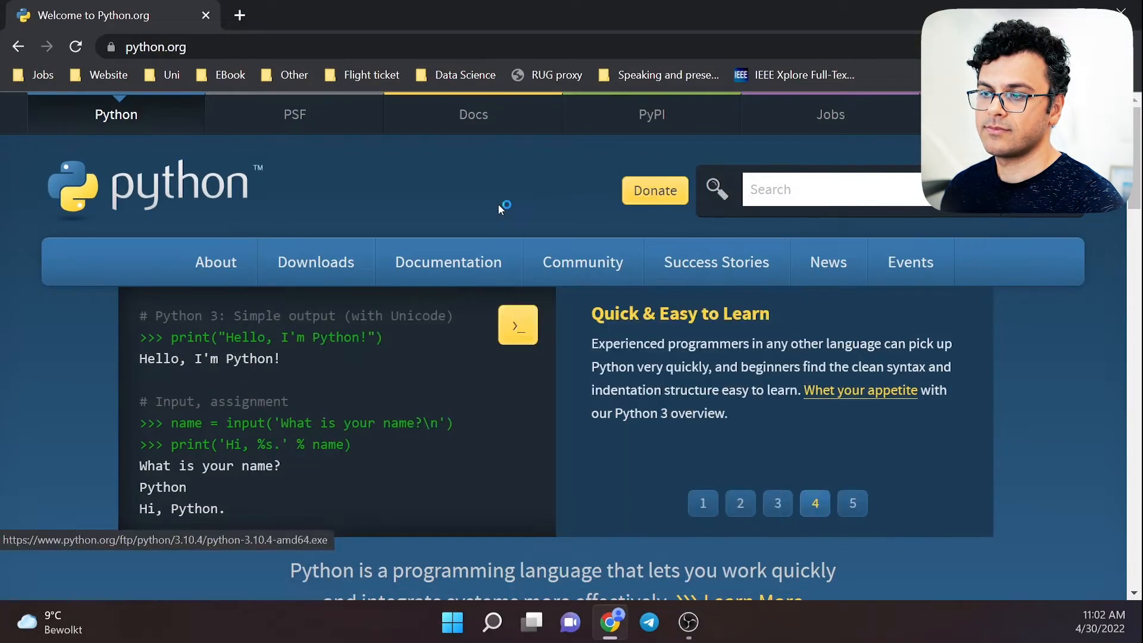
click(851, 503)
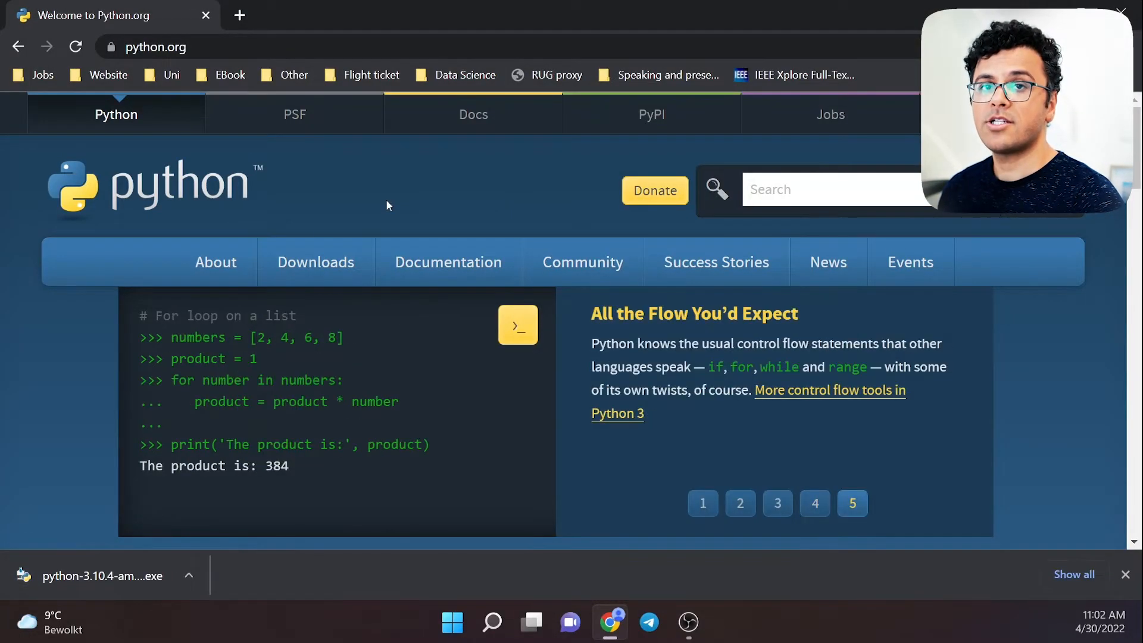
mouse_move(108, 576)
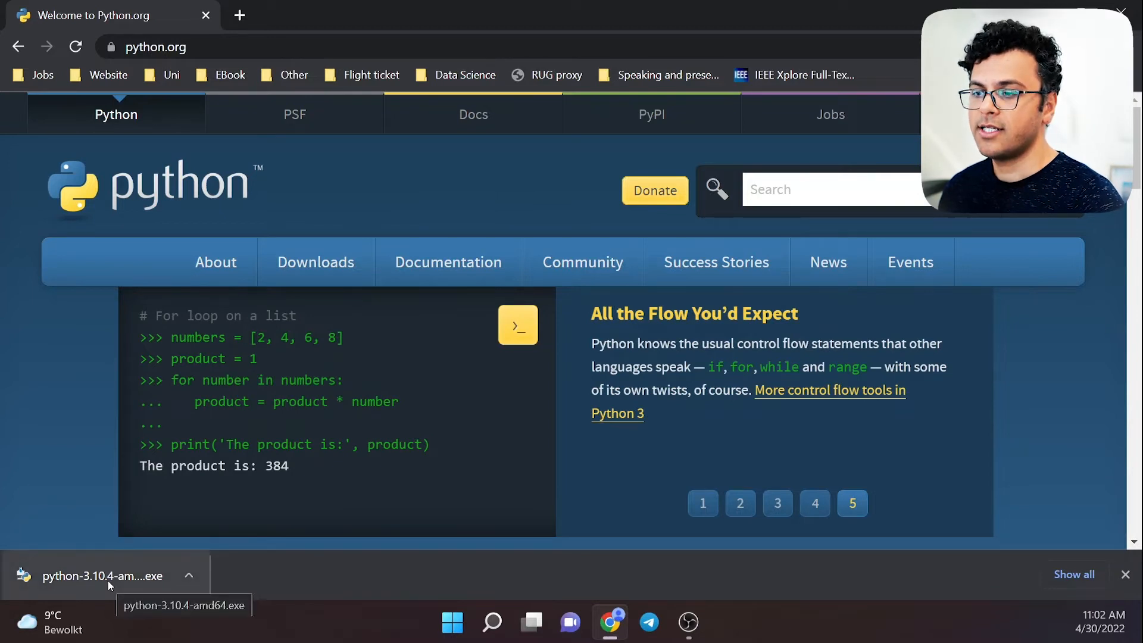
click(102, 576)
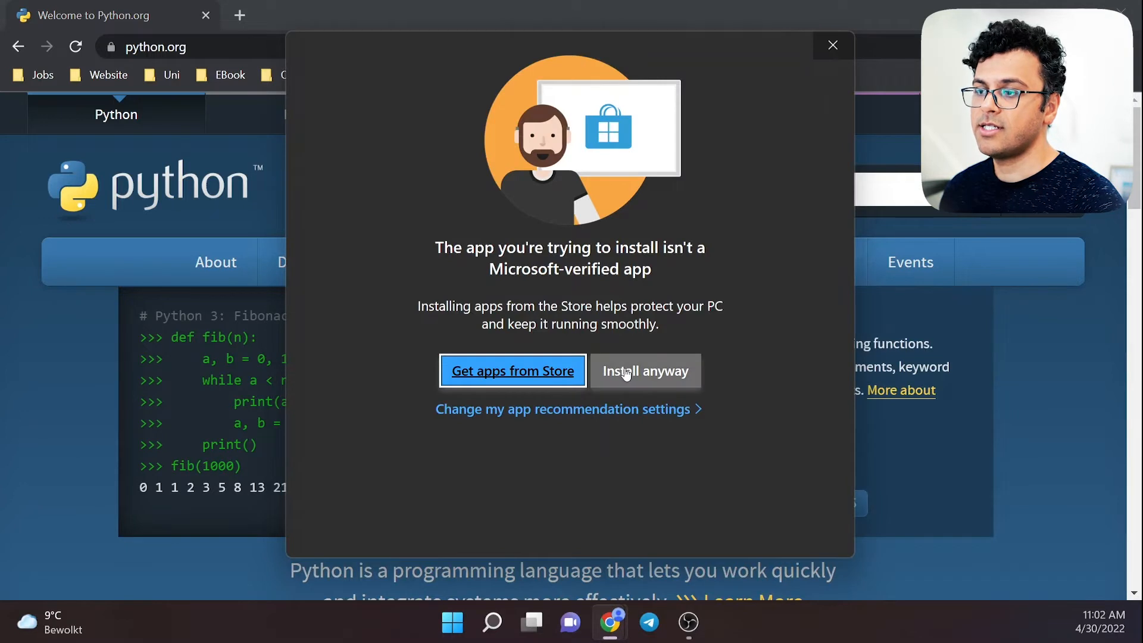
Step: Allow the unverified installer, add Python 3.10 to PATH and choose Customize installation
click(644, 371)
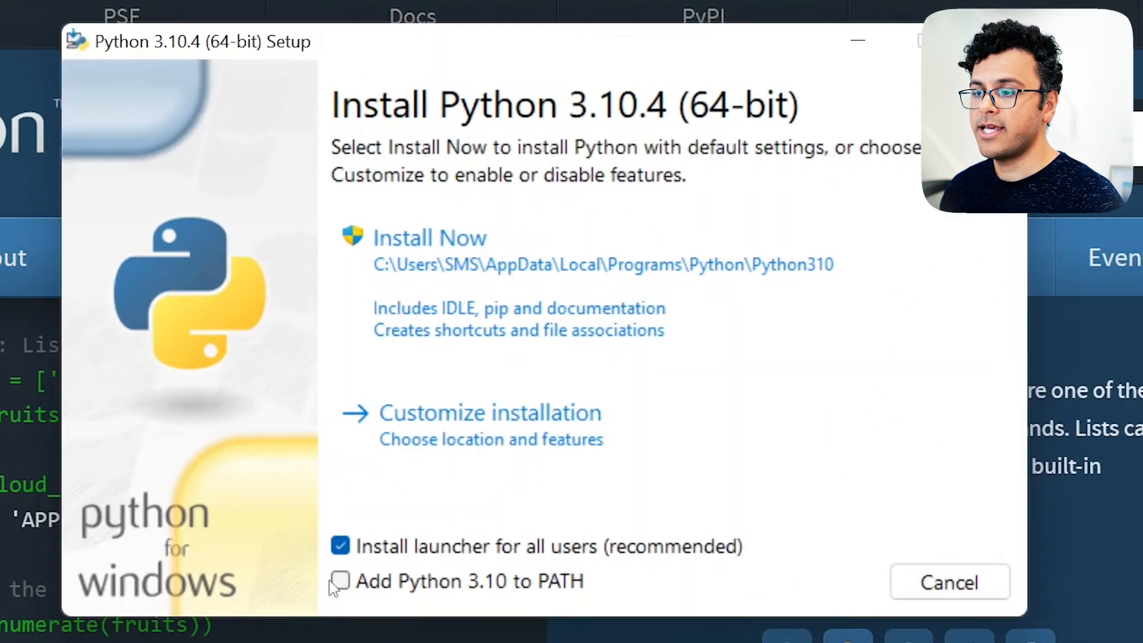
click(340, 581)
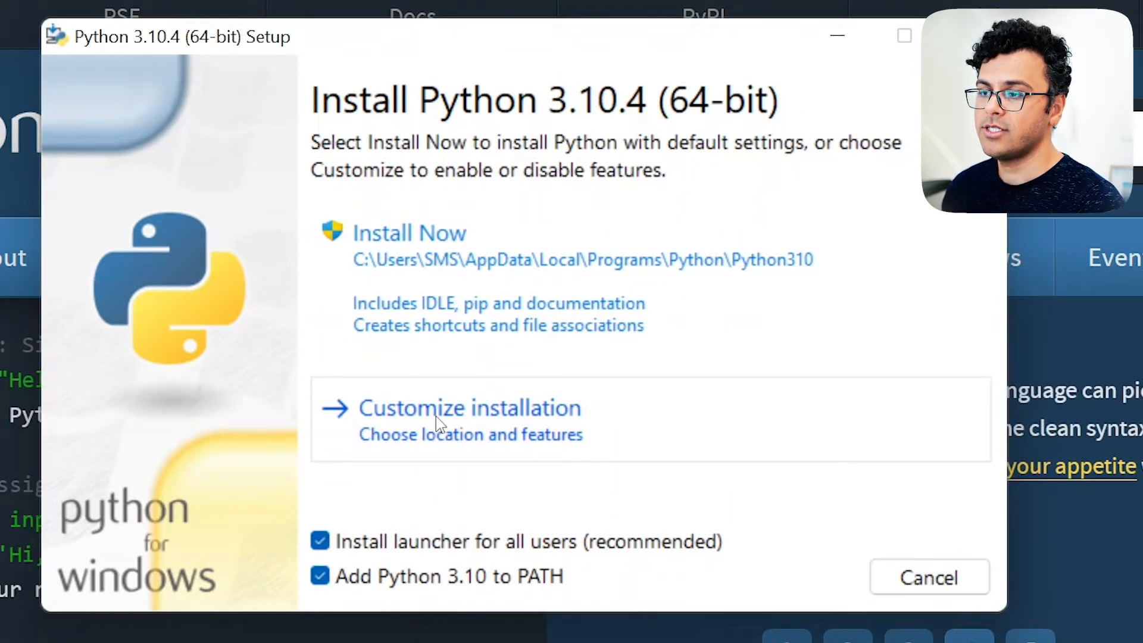
click(471, 407)
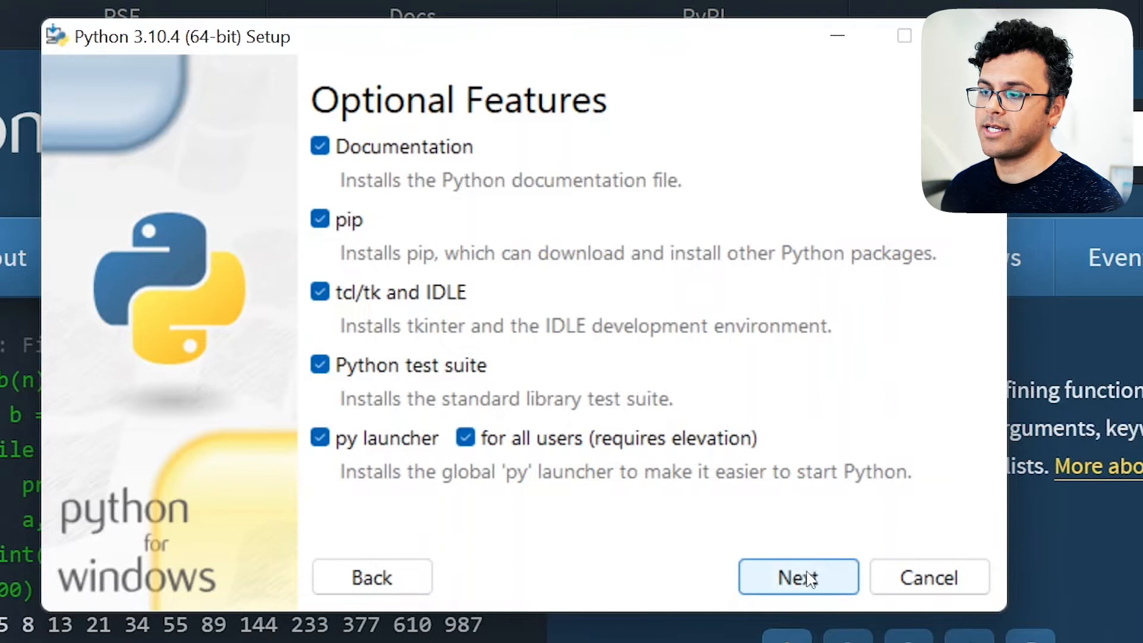
Step: Keep all optional features, install for all users with precompile, and start the install
click(797, 578)
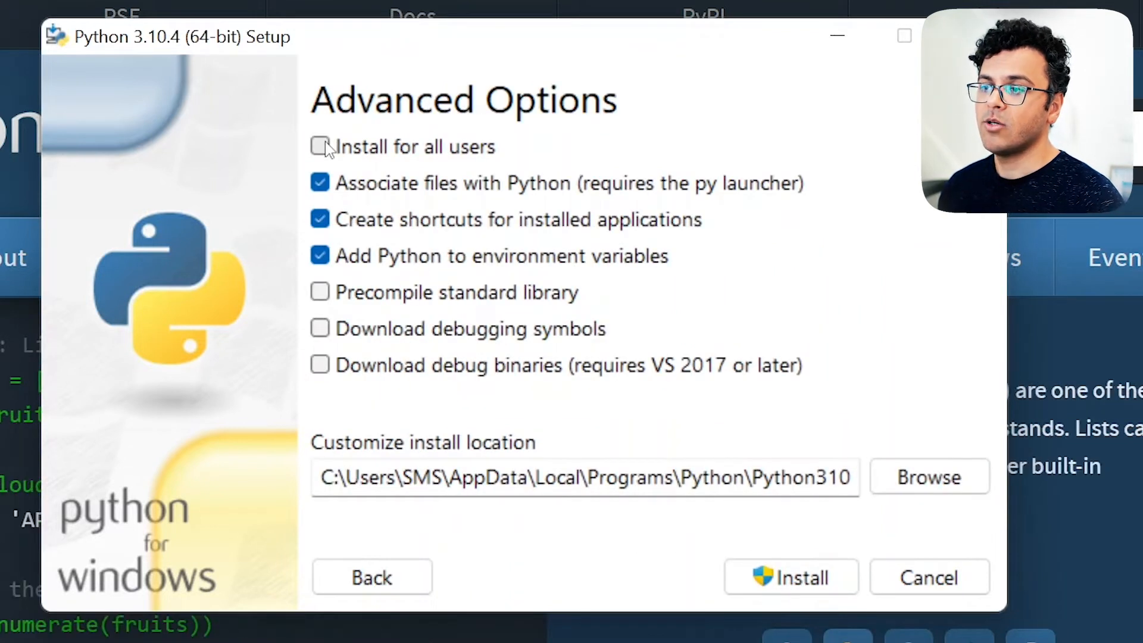
click(319, 147)
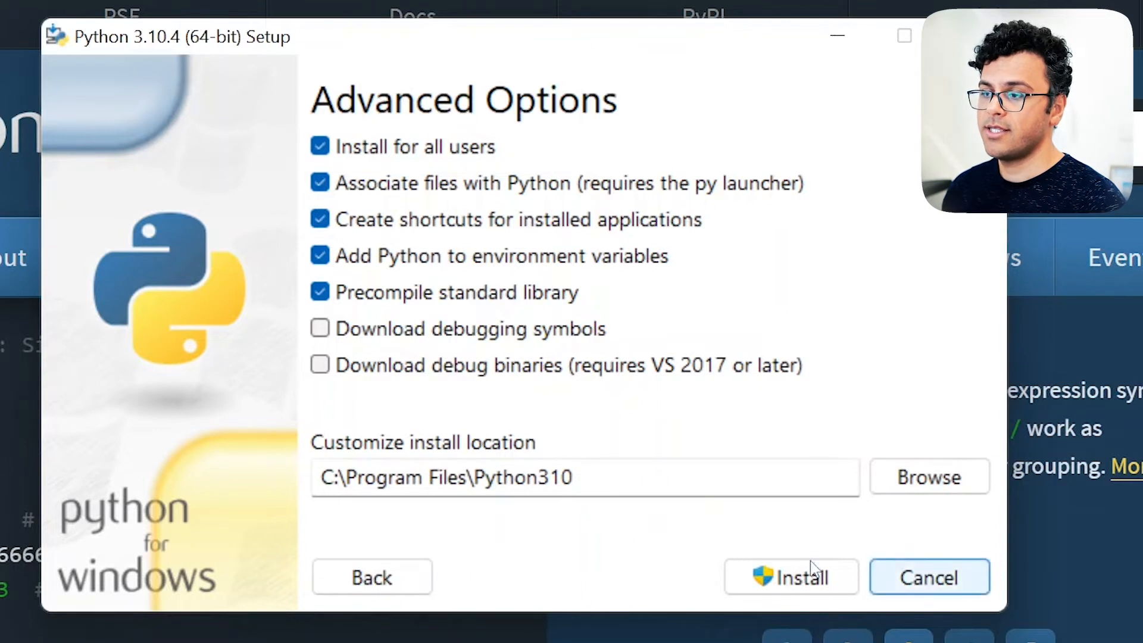
click(791, 578)
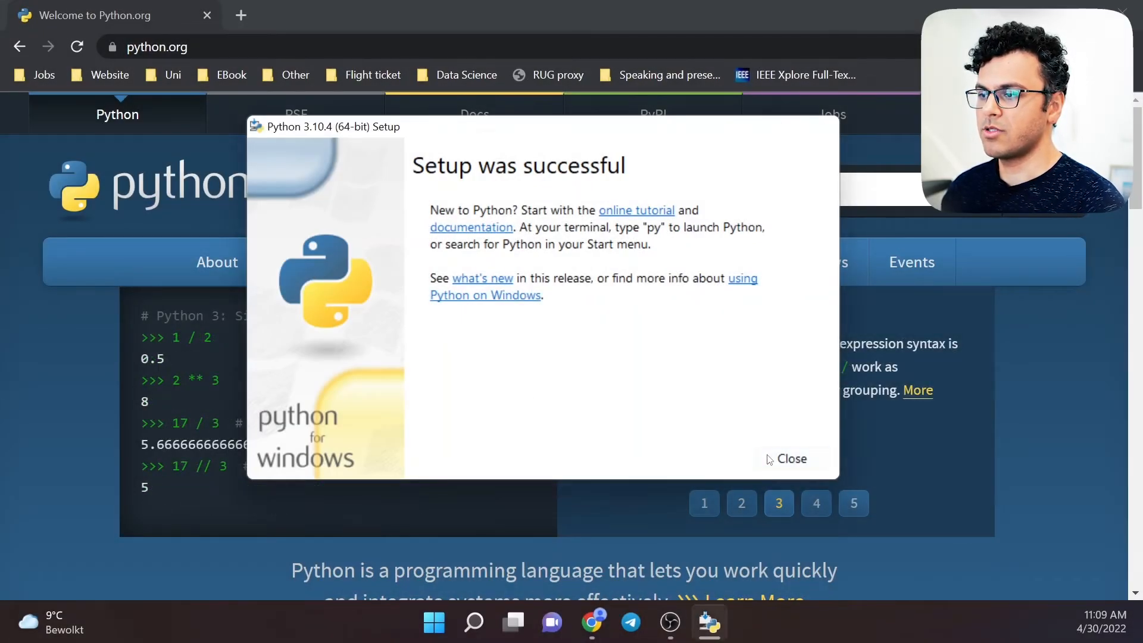
Step: Close the finished setup and launch Command Prompt from Start search 'cmd'
click(789, 458)
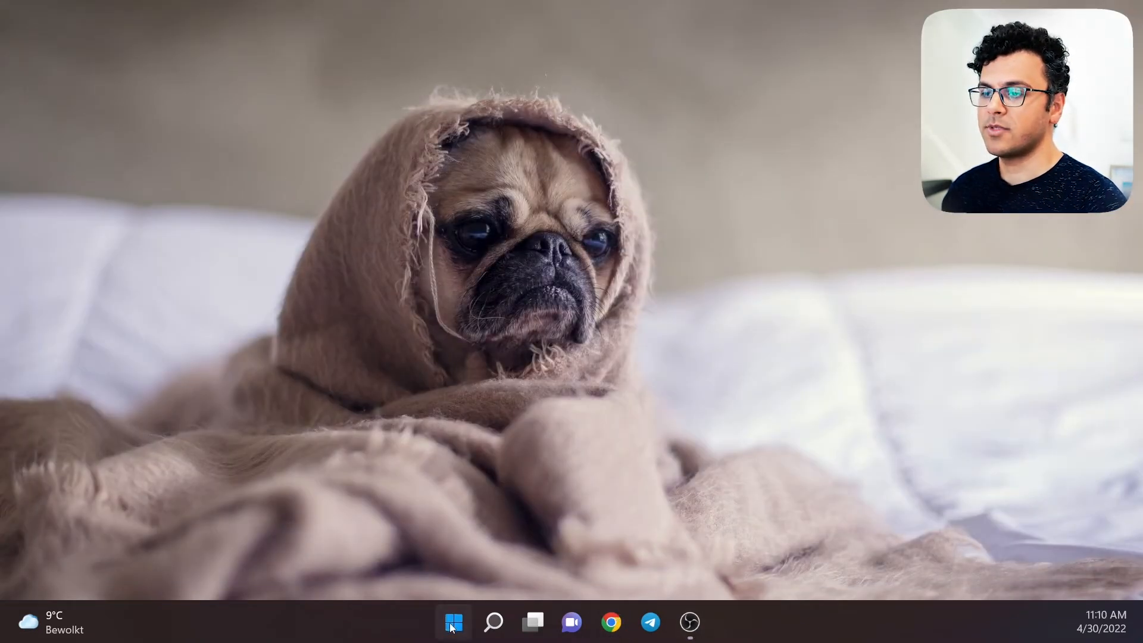
click(493, 622)
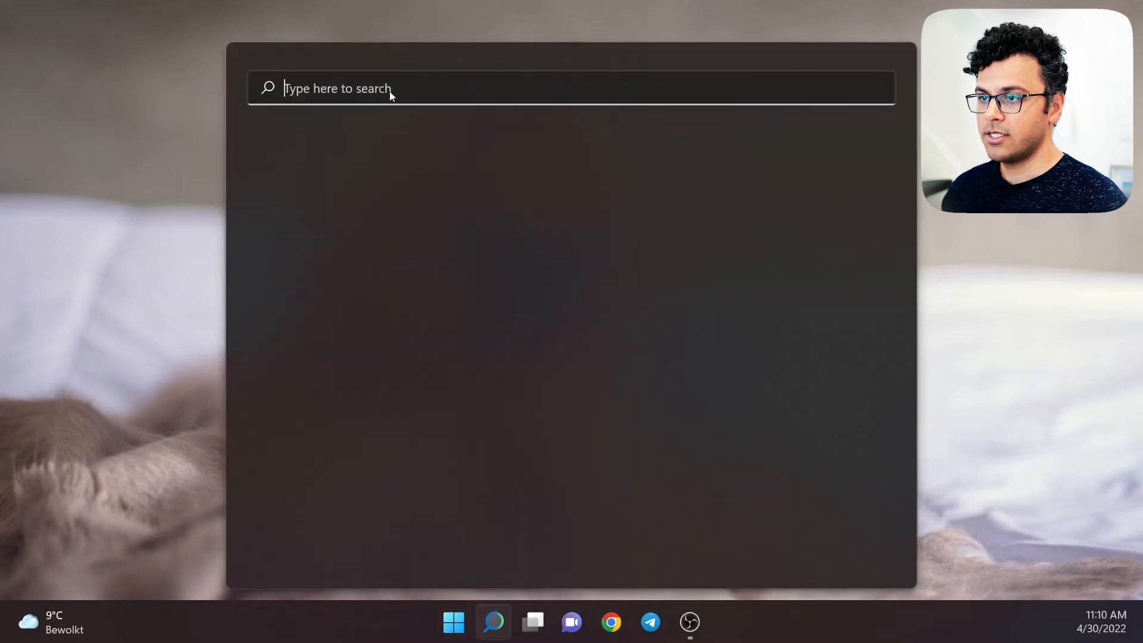
text(cmd)
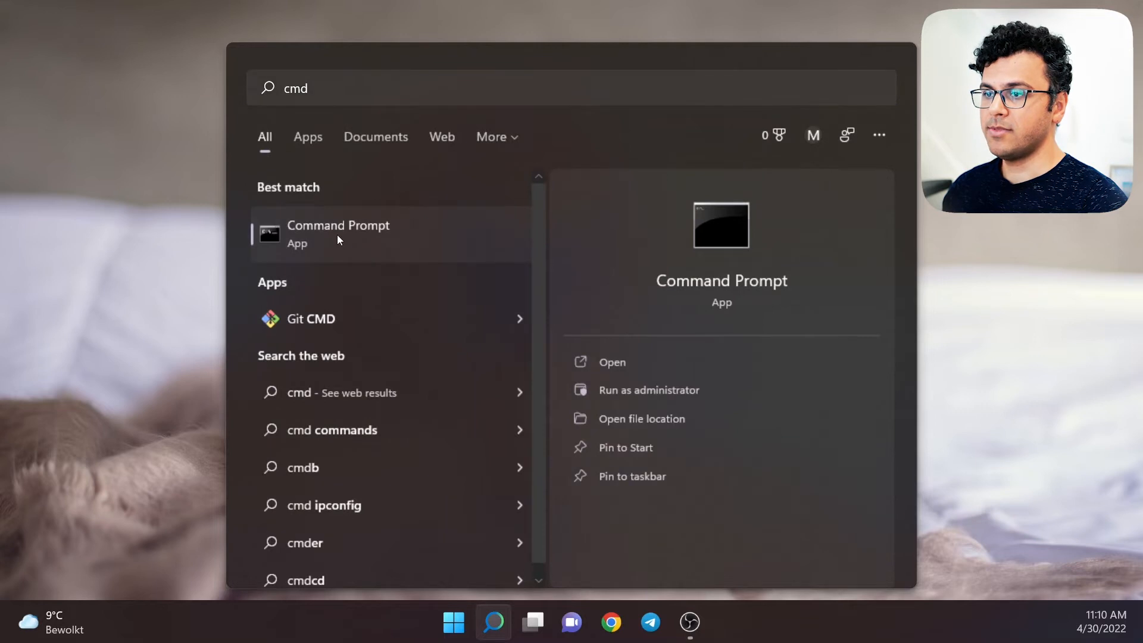
click(338, 234)
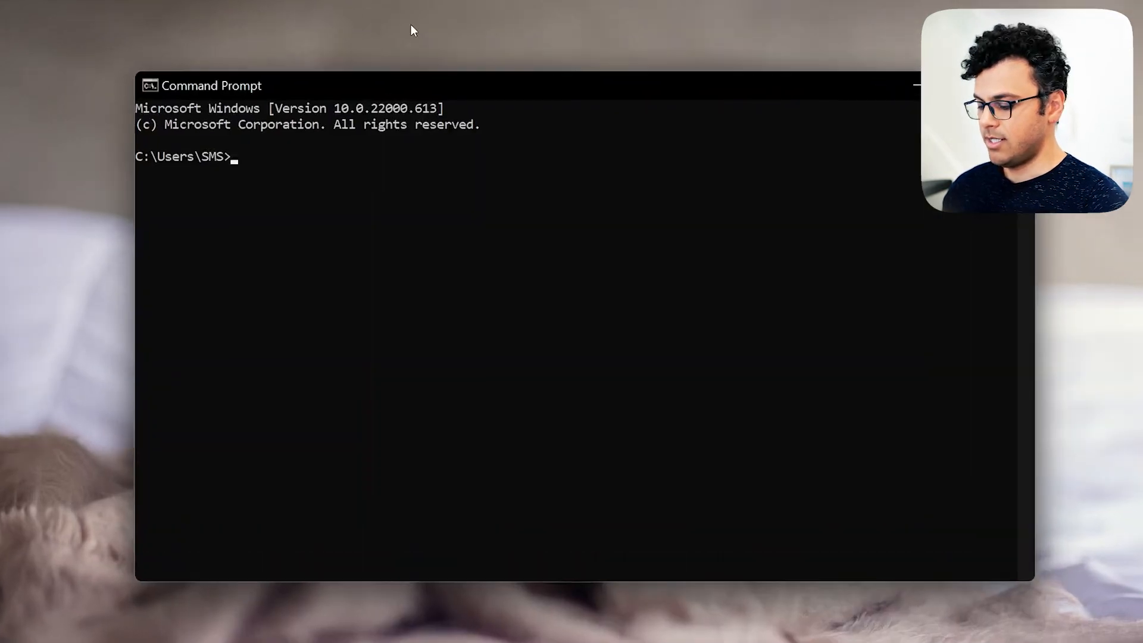
Step: Check the installed version with python --version
text(python)
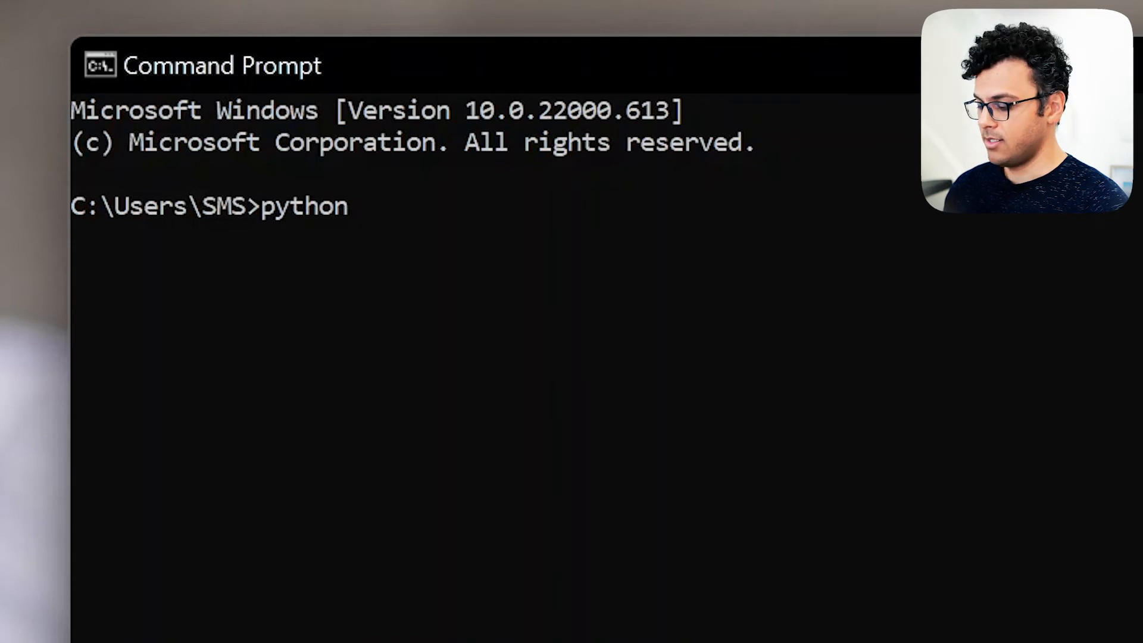
text(--ve)
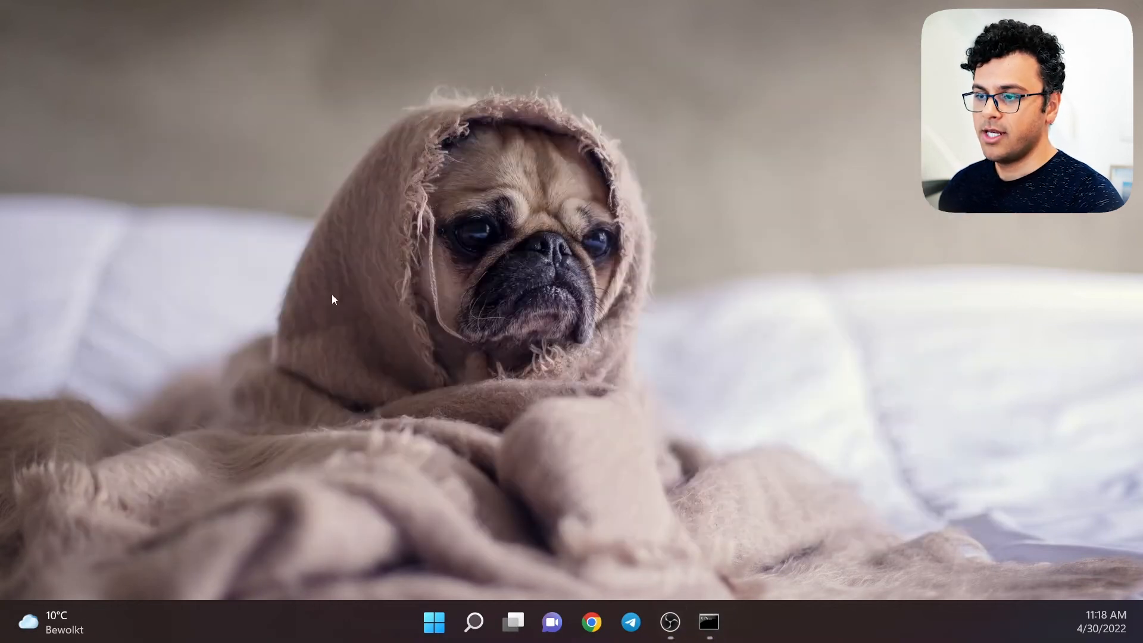
Step: Launch Notepad from Start search and write print("Hello World!")
click(433, 622)
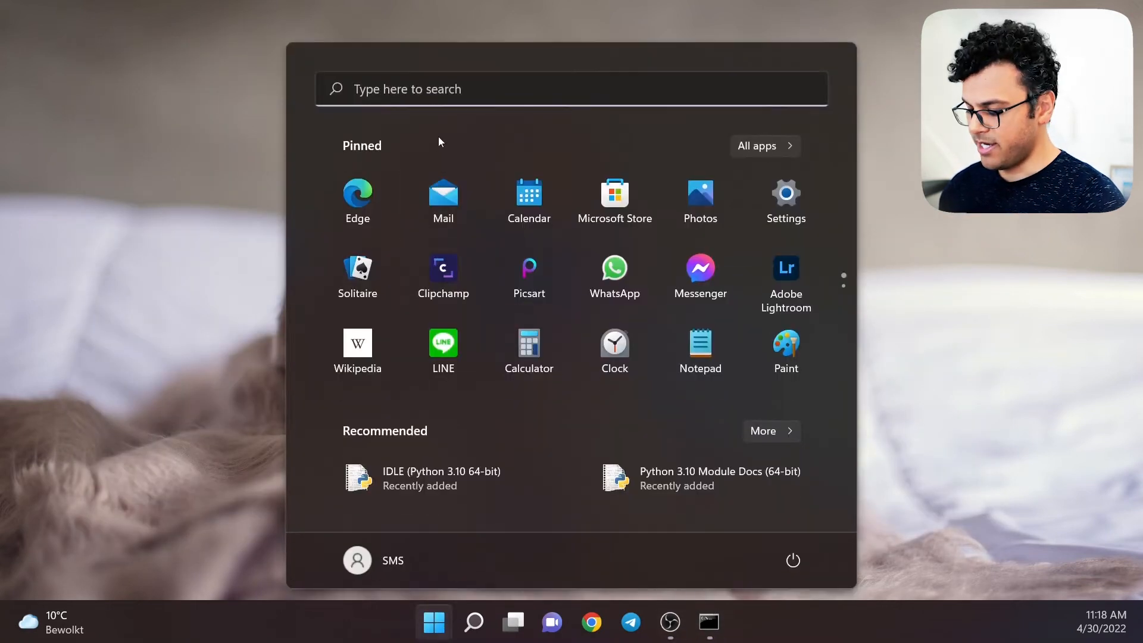
text(notepad)
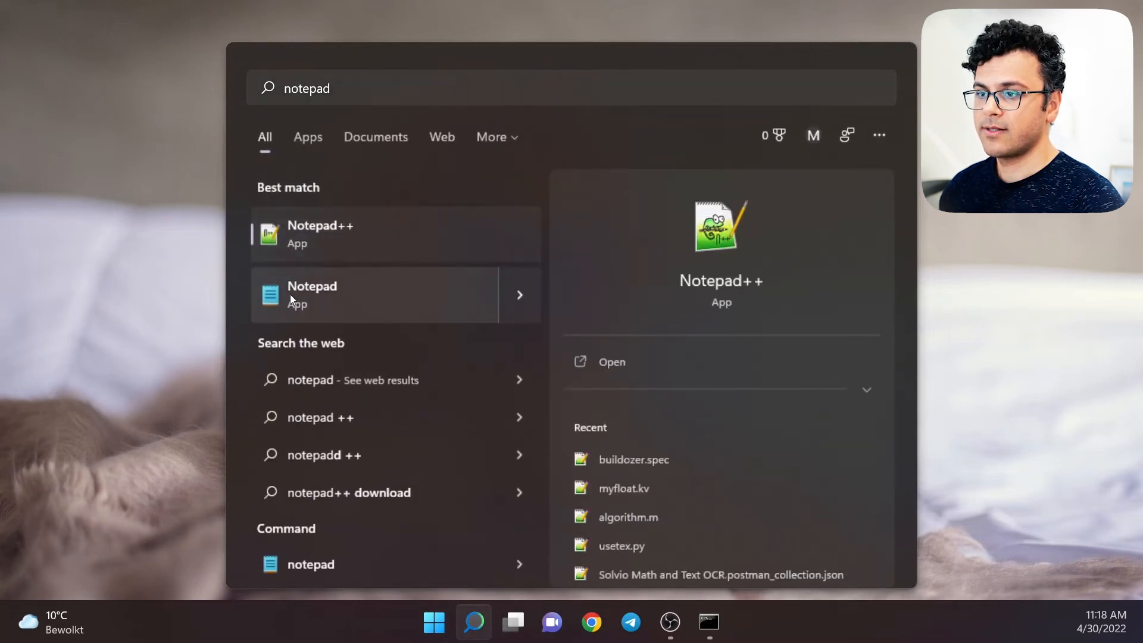
click(312, 295)
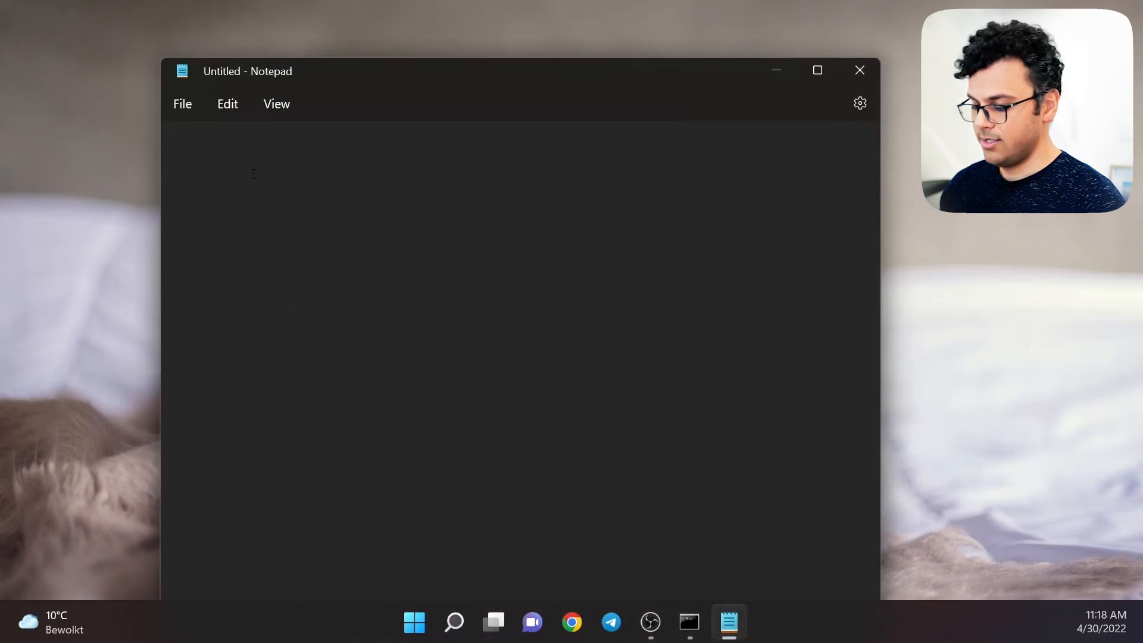
text(print("H)
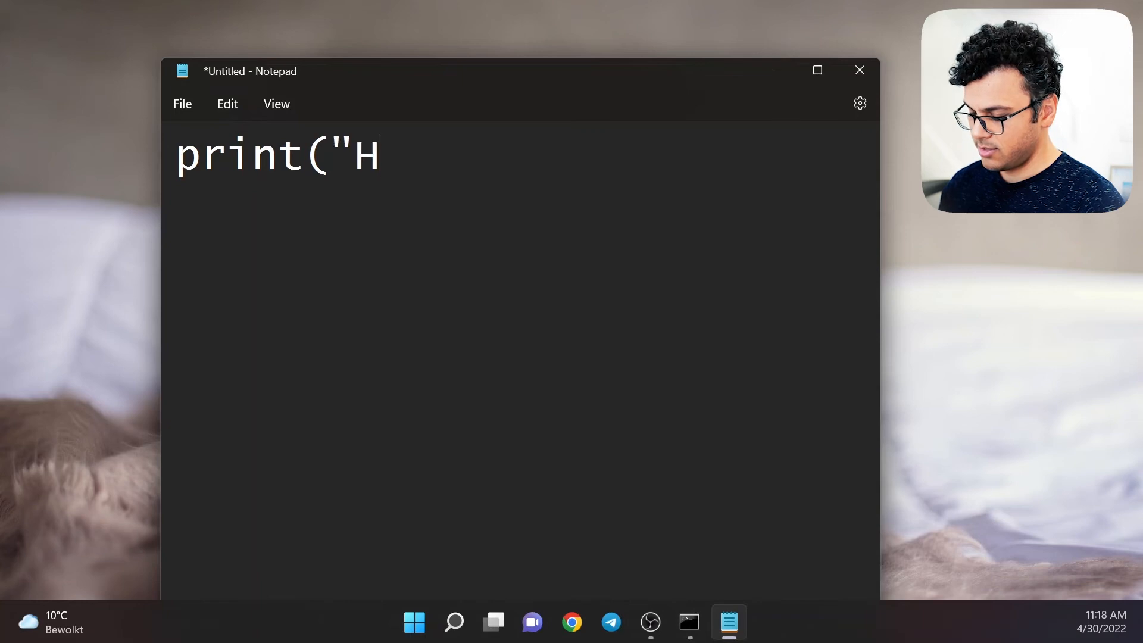
text(ello Wor)
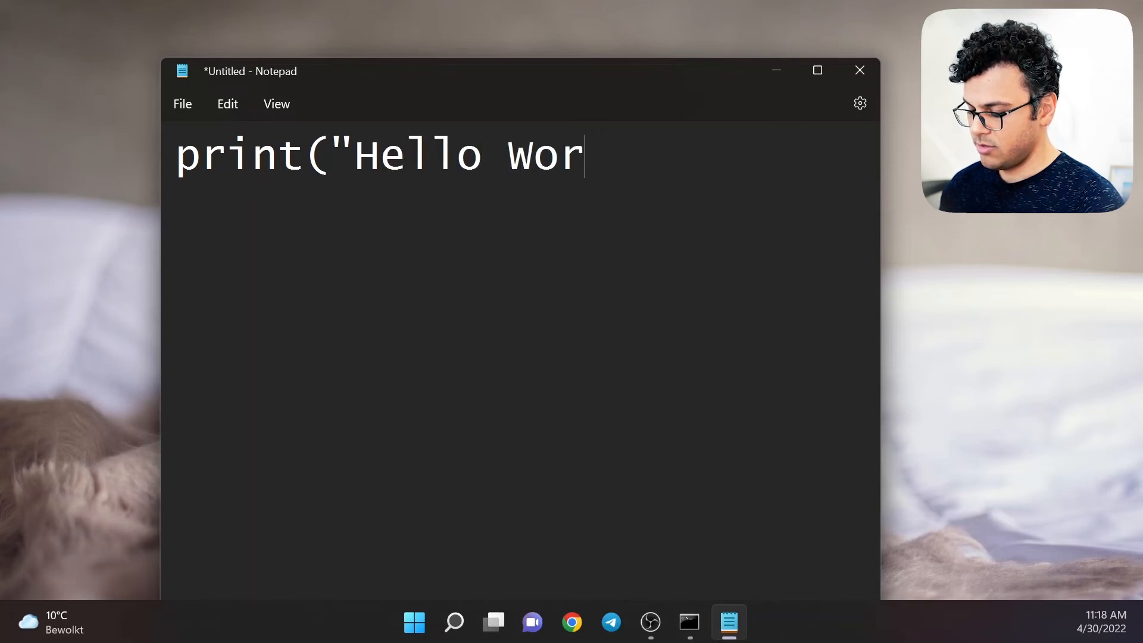
text(ld!"))
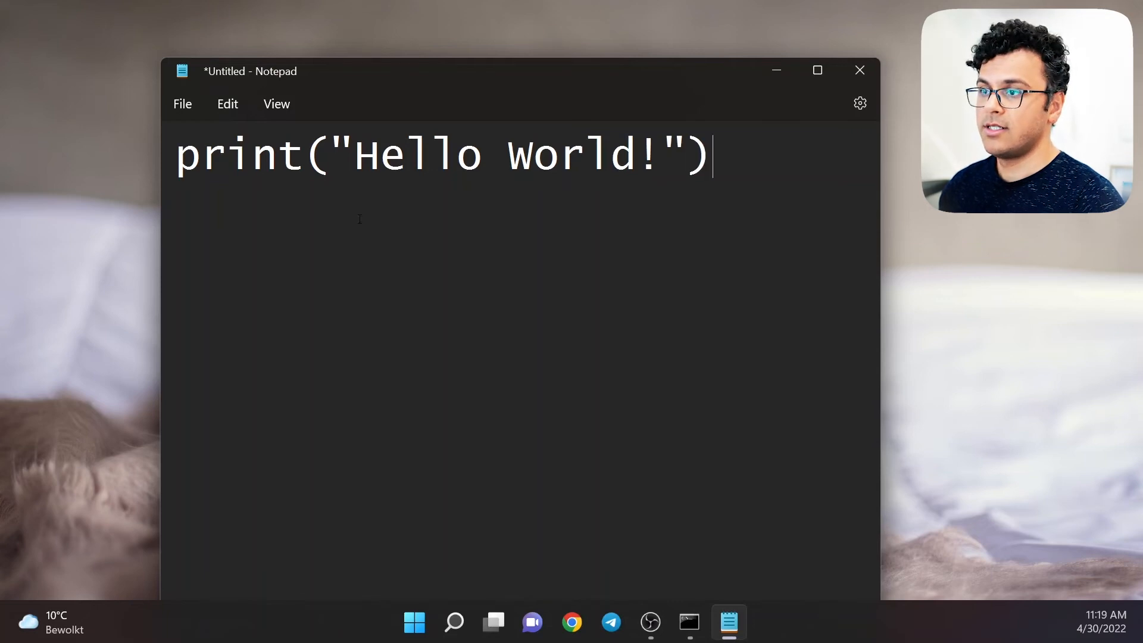
Step: Save the script as main.py on the Desktop and close Notepad
click(182, 104)
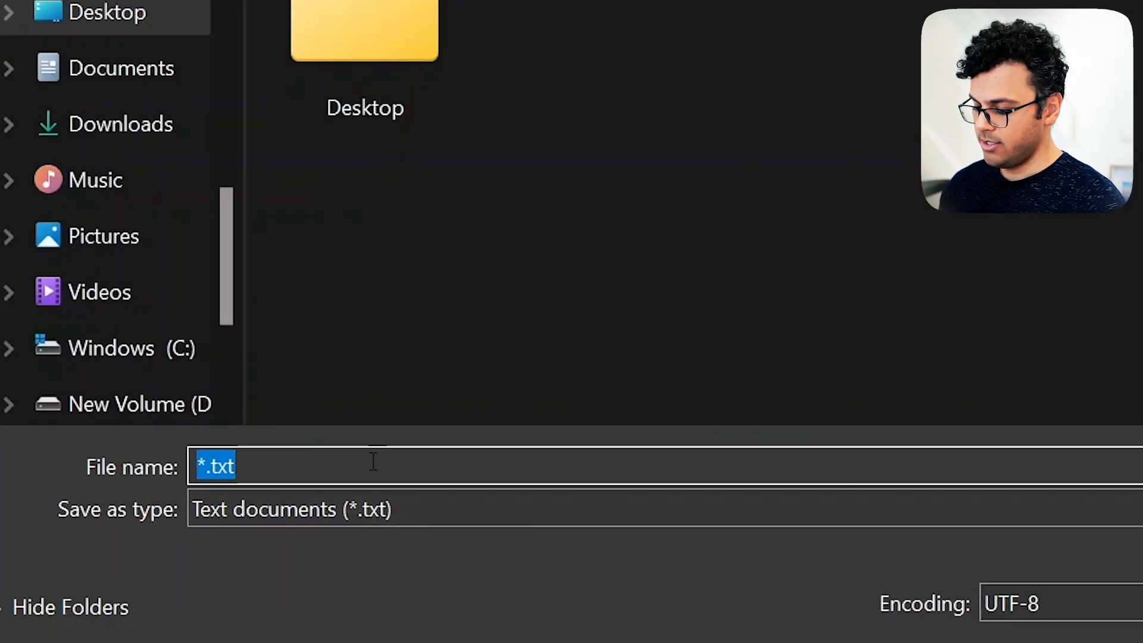
text(main.py)
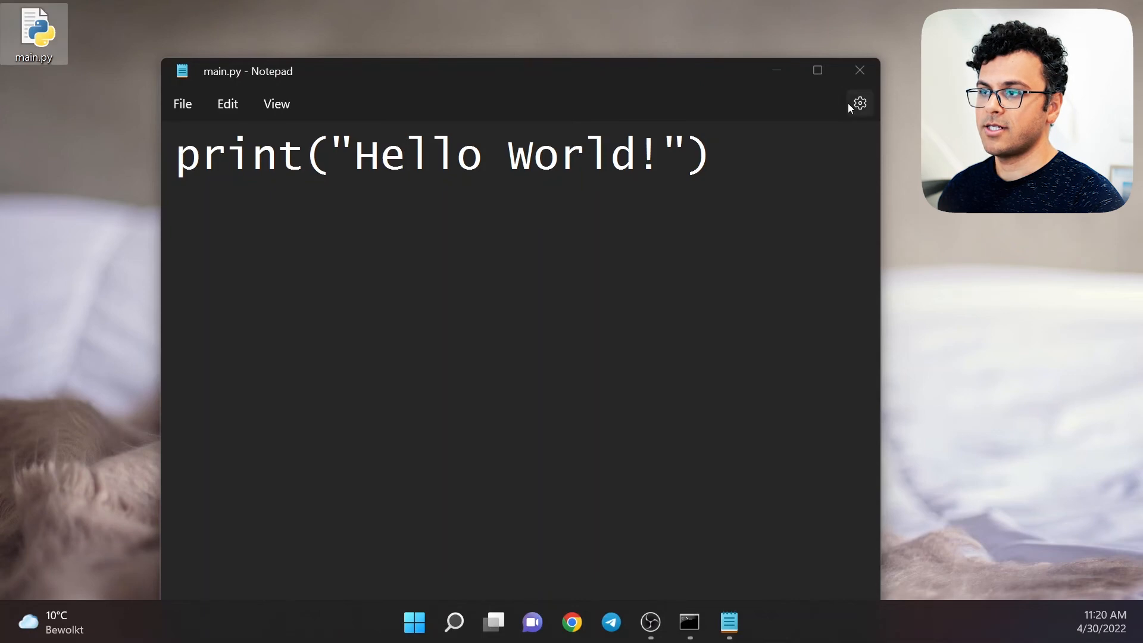
click(860, 71)
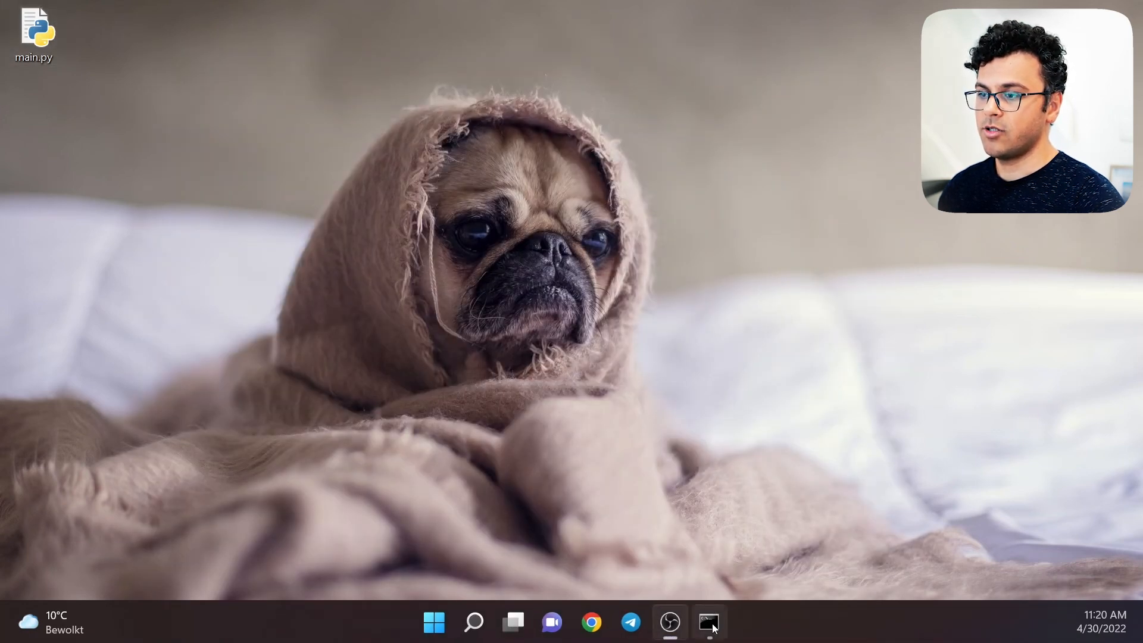
Step: Restore Command Prompt, cd to Desktop and run python main.py
click(708, 622)
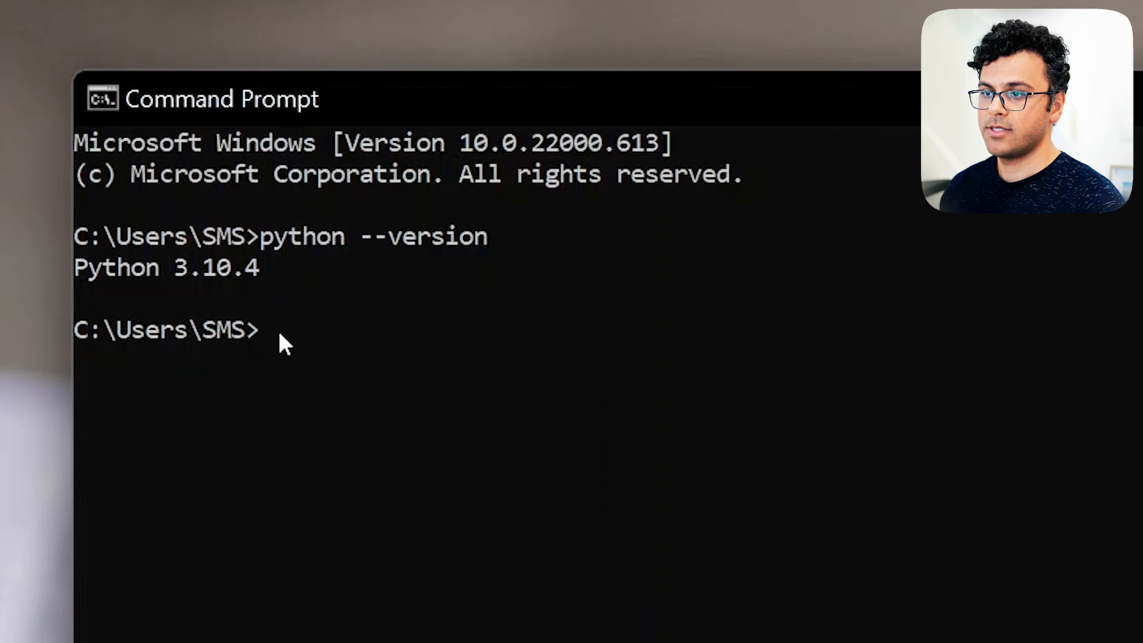
text(cd deskto)
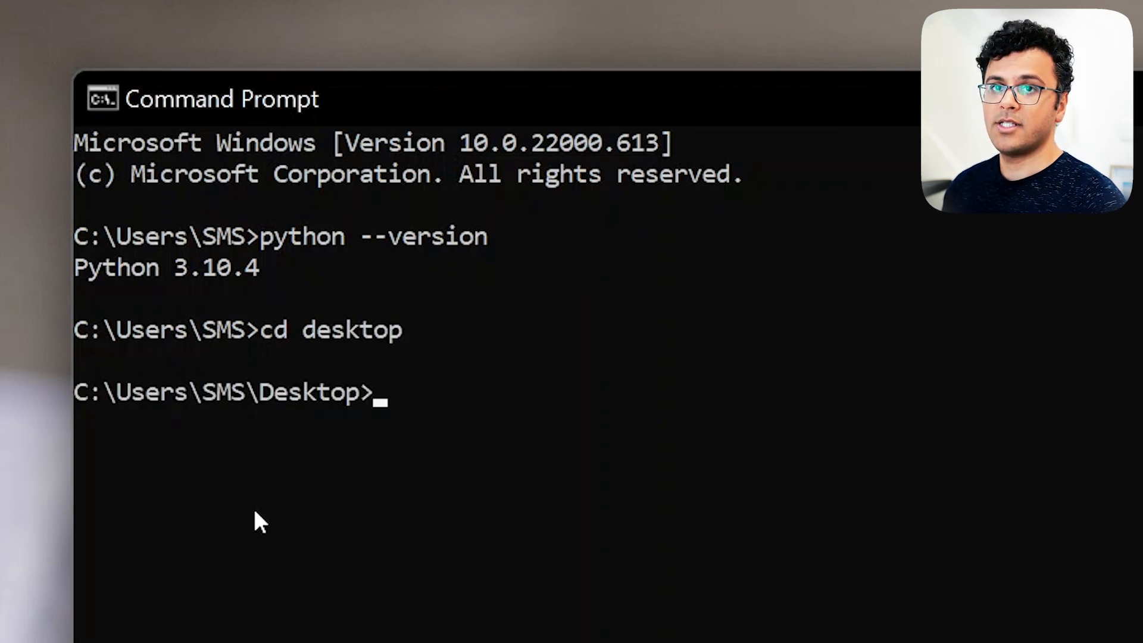
text(pyth)
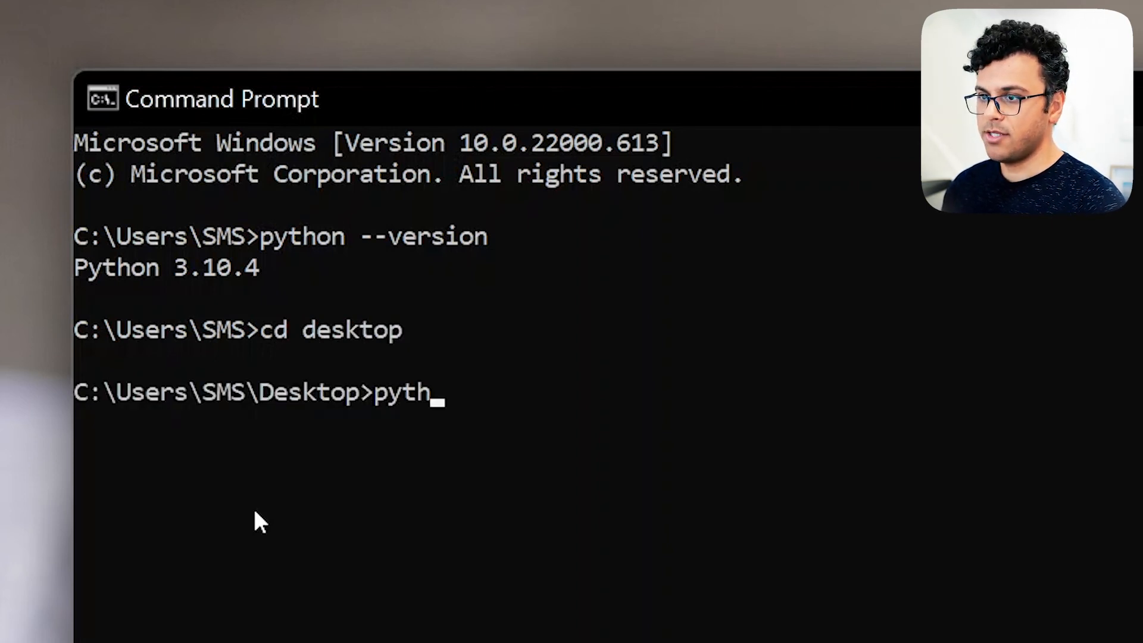
text(on main.py)
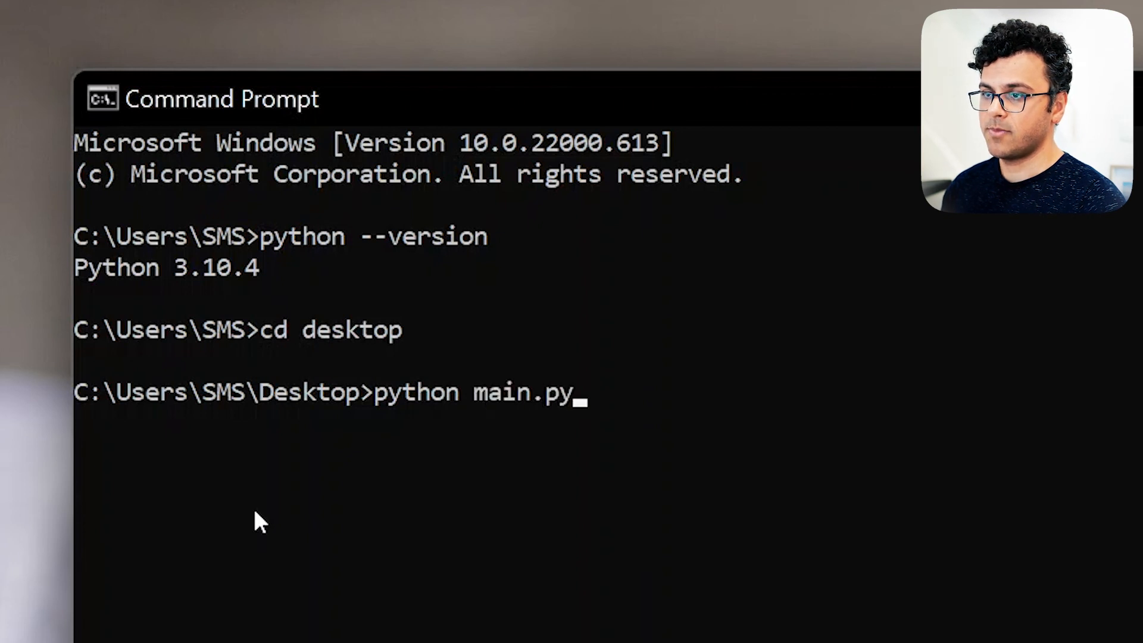